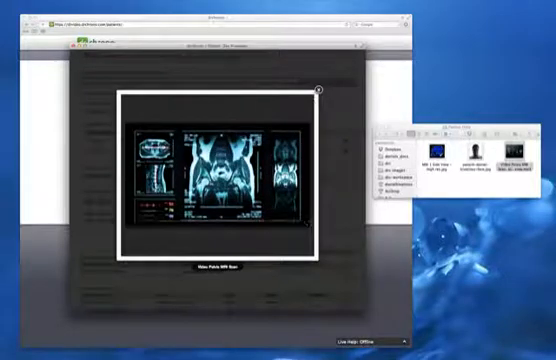
# Close the MRI image lightbox preview to return to the record form with its attachments
pyautogui.click(318, 92)
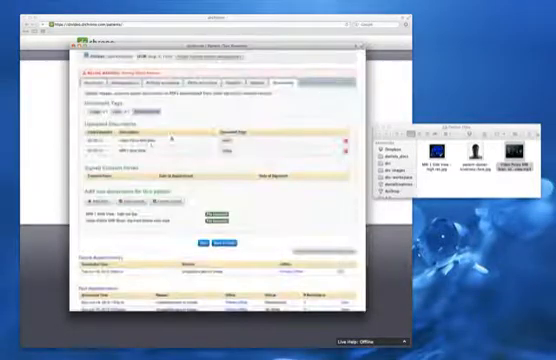